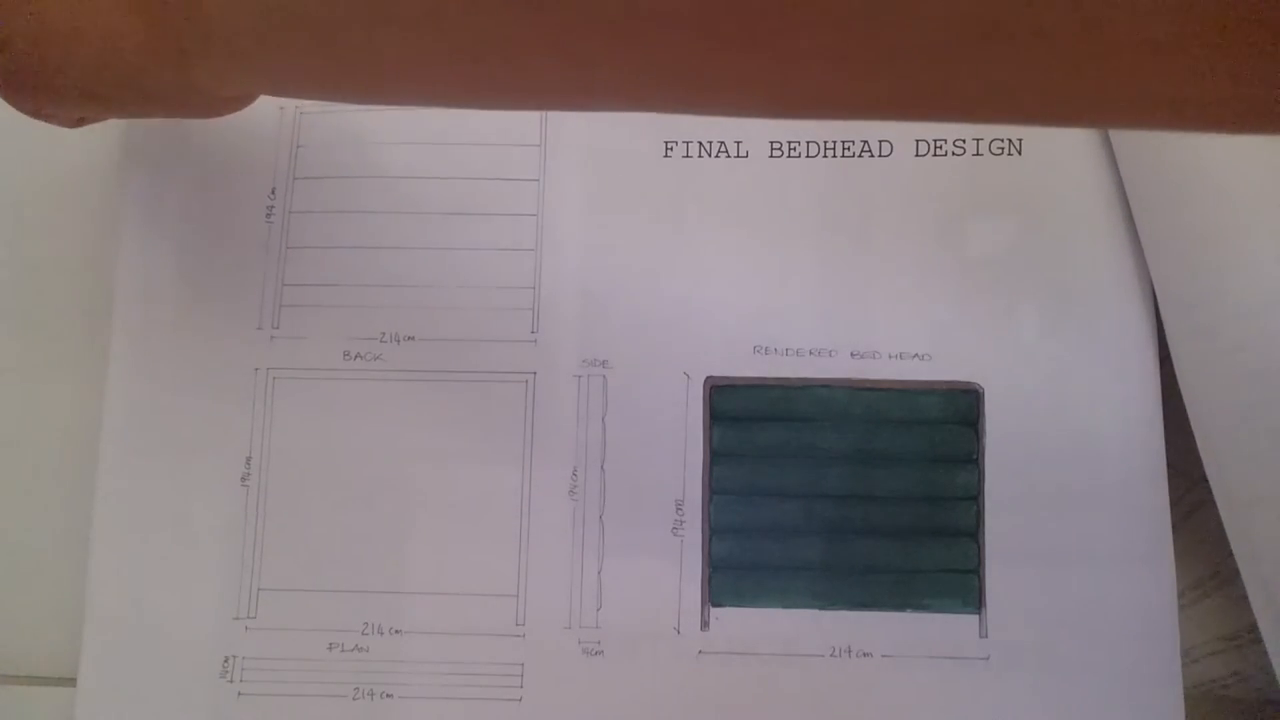
{"action": "scroll", "scroll_direction": "down", "scroll_amount": 3}
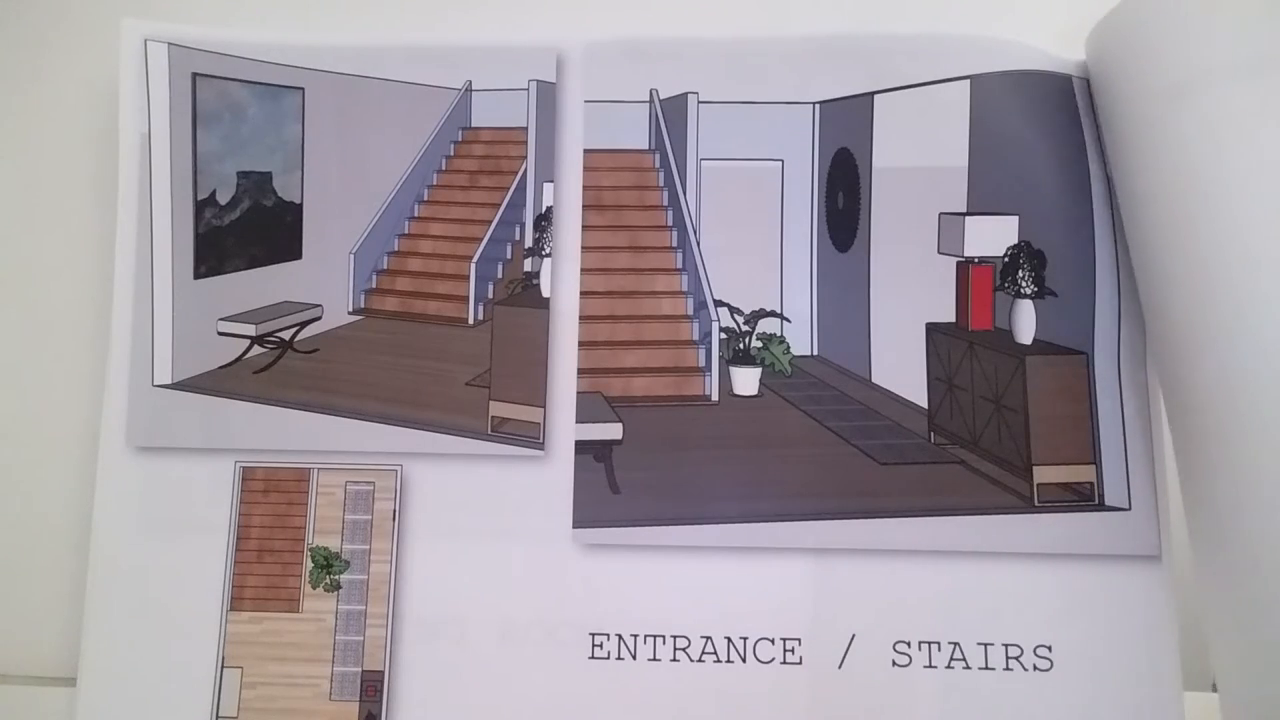